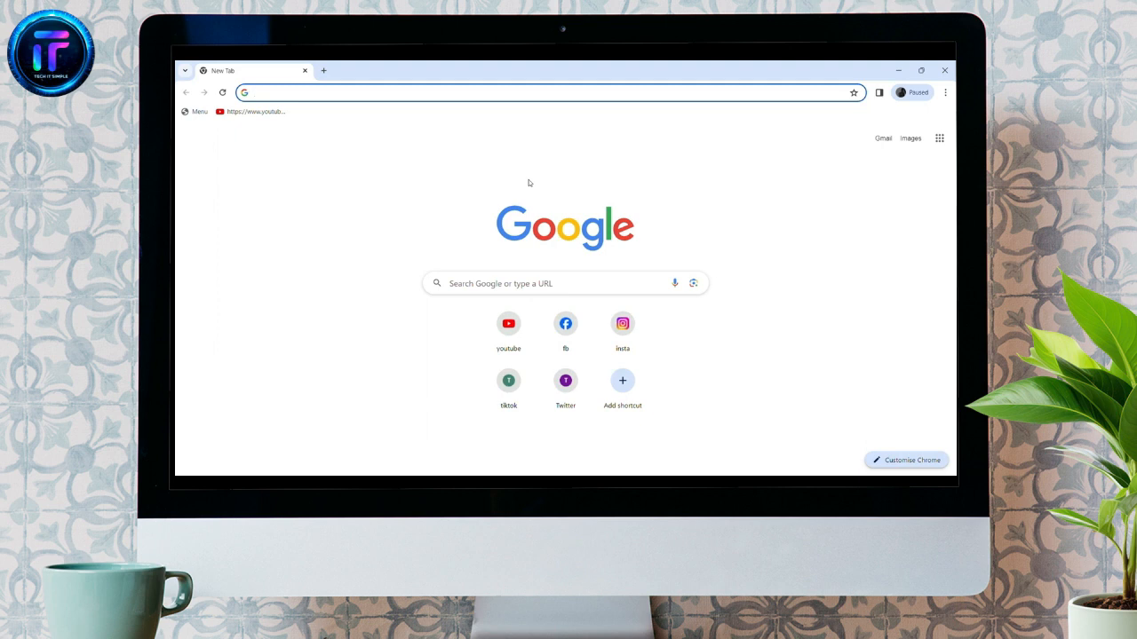
# Step: Search Google for 'yukon government employee login'
pyautogui.click(533, 92)
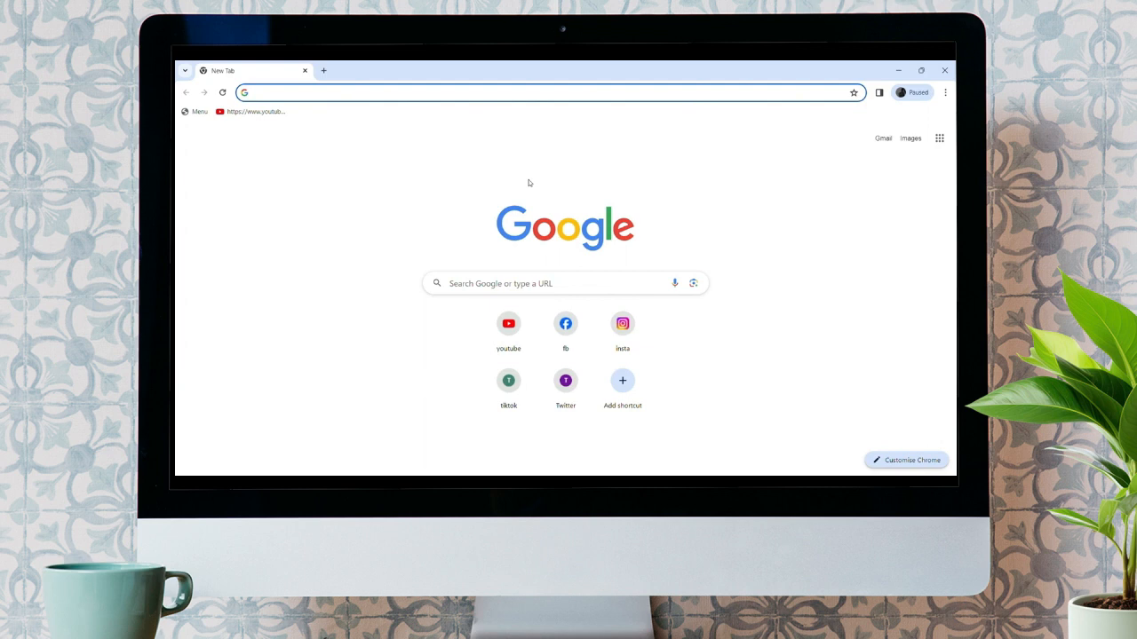
pyautogui.moveTo(399, 163)
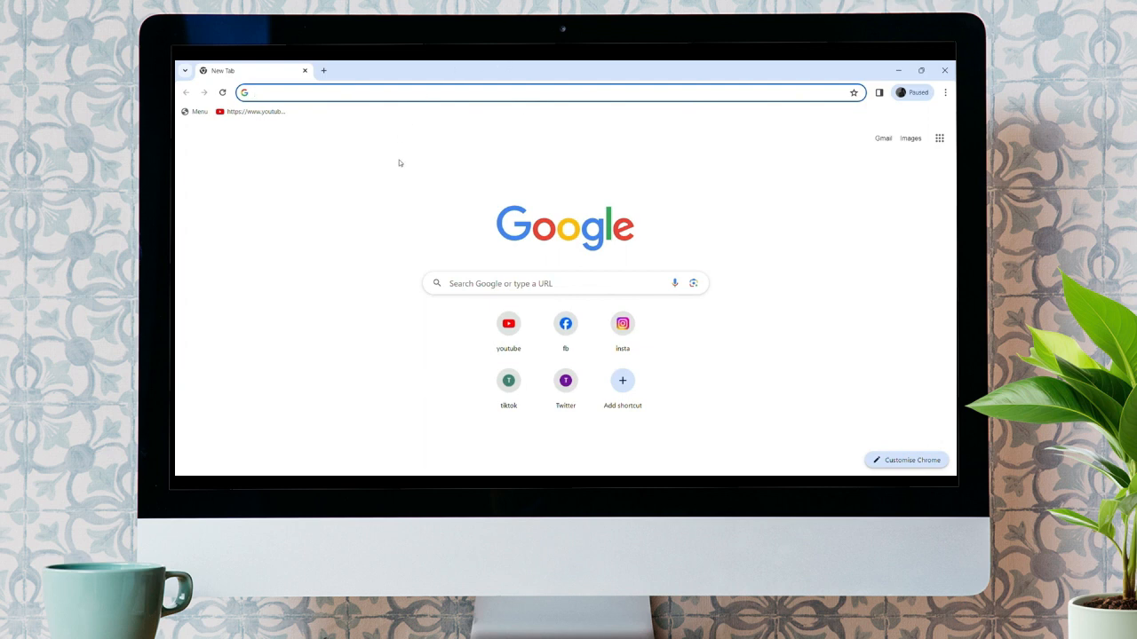
pyautogui.write('yukon government employee login')
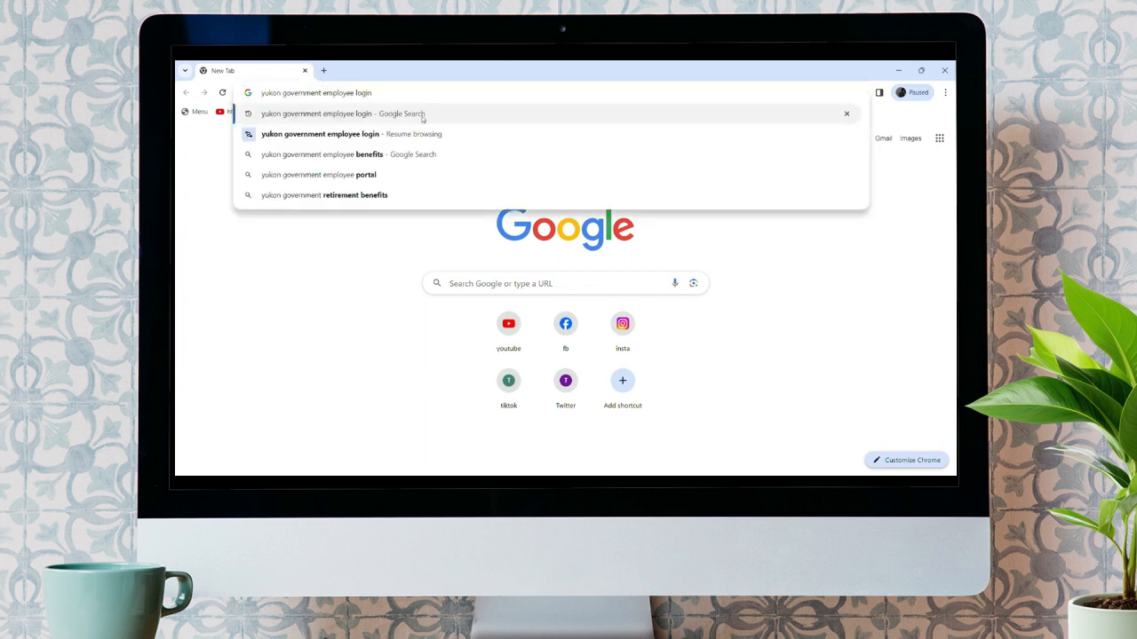
pyautogui.click(343, 114)
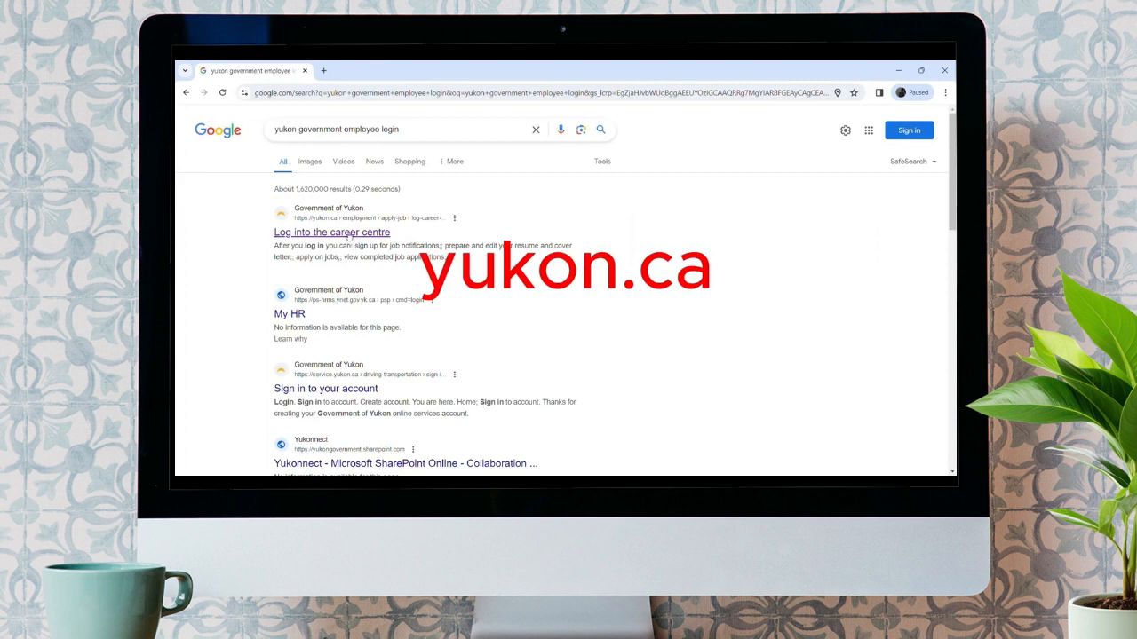
# Step: Open the 'Log into the career centre' result and follow its Log in link to e-recruitment
pyautogui.click(332, 232)
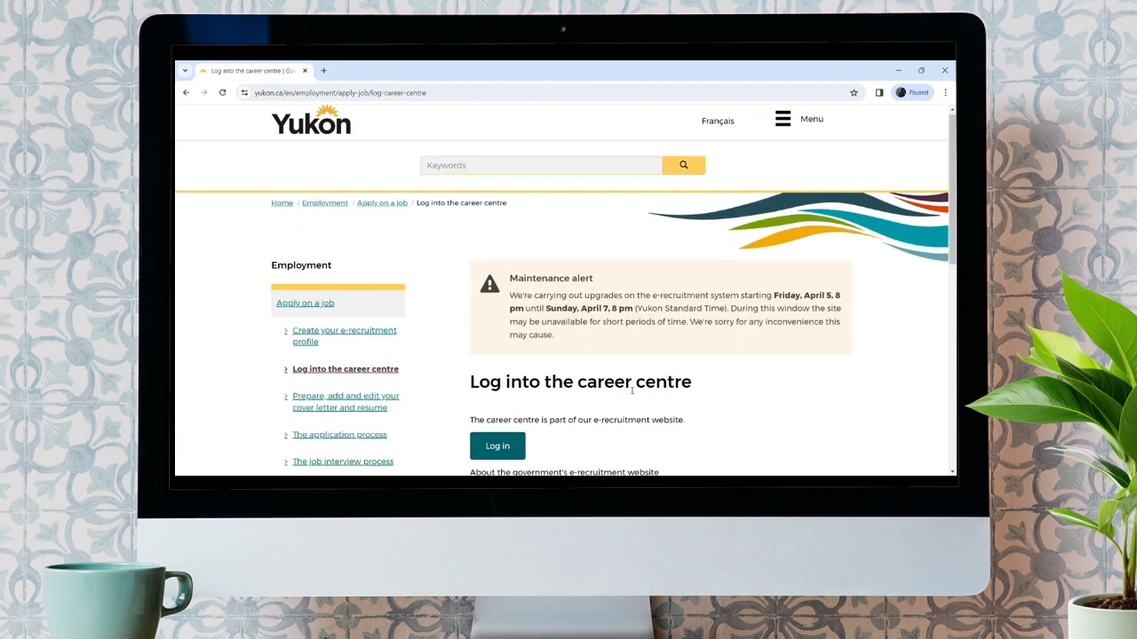
pyautogui.scroll(-3)
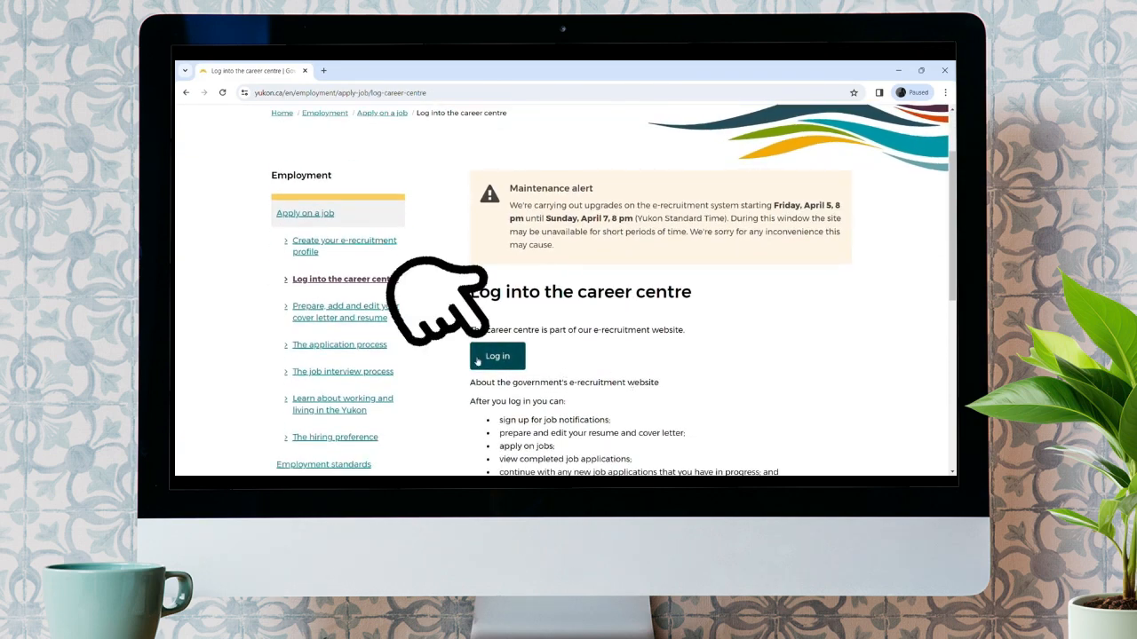
pyautogui.click(497, 355)
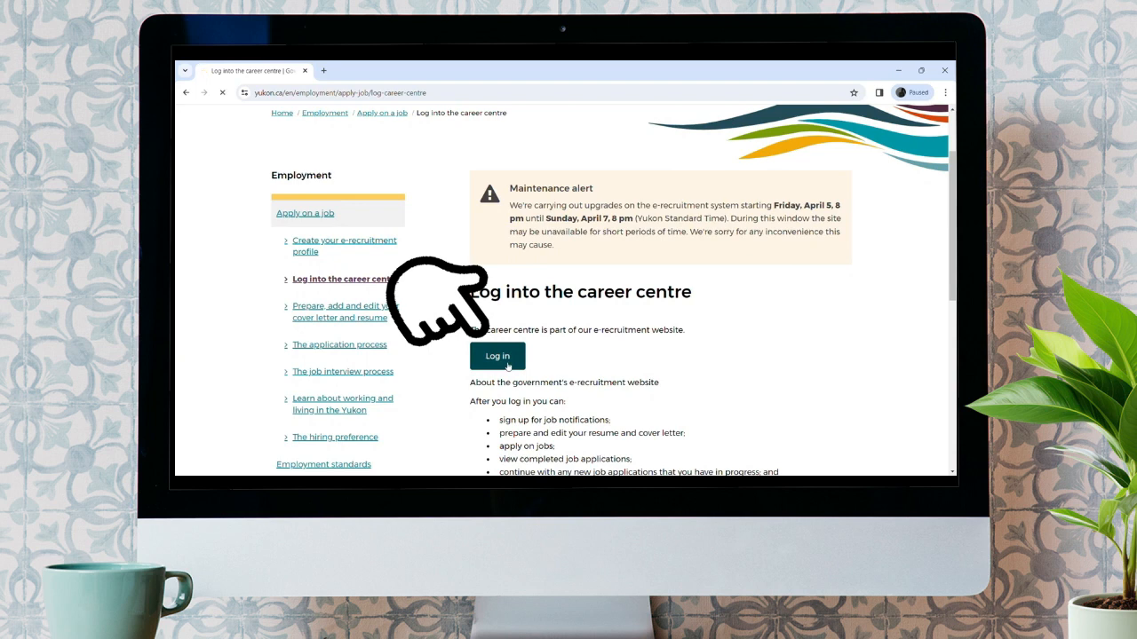
# Step: Choose Single Sign-On Login under For Yukon Employees on the E-Recruitment System page
pyautogui.click(498, 356)
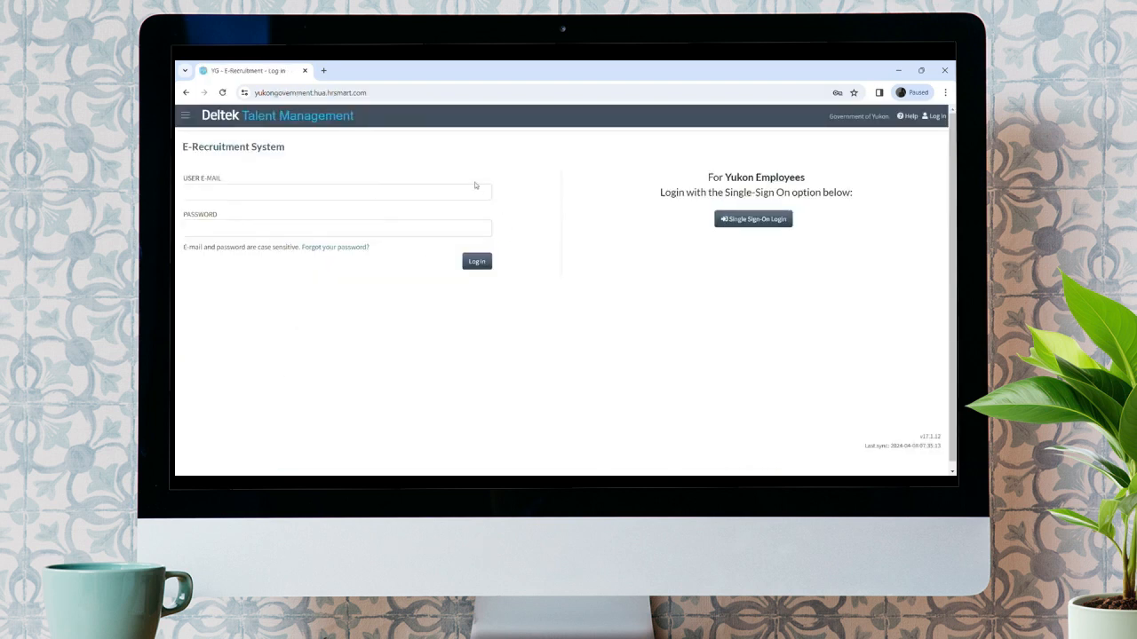
pyautogui.moveTo(489, 177)
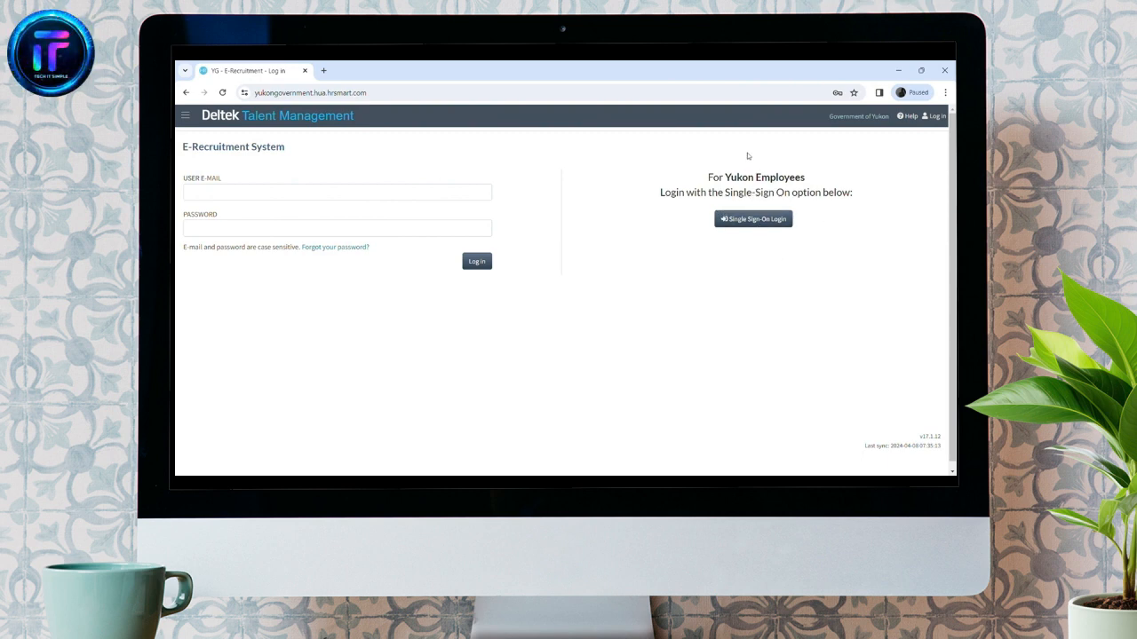
pyautogui.moveTo(744, 246)
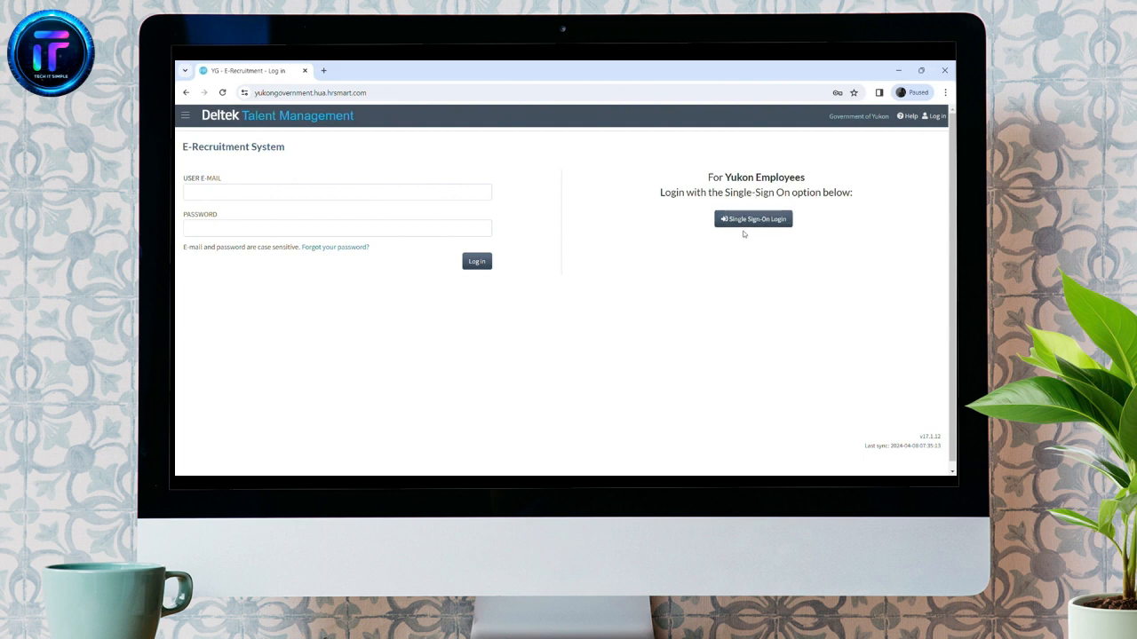
pyautogui.click(753, 218)
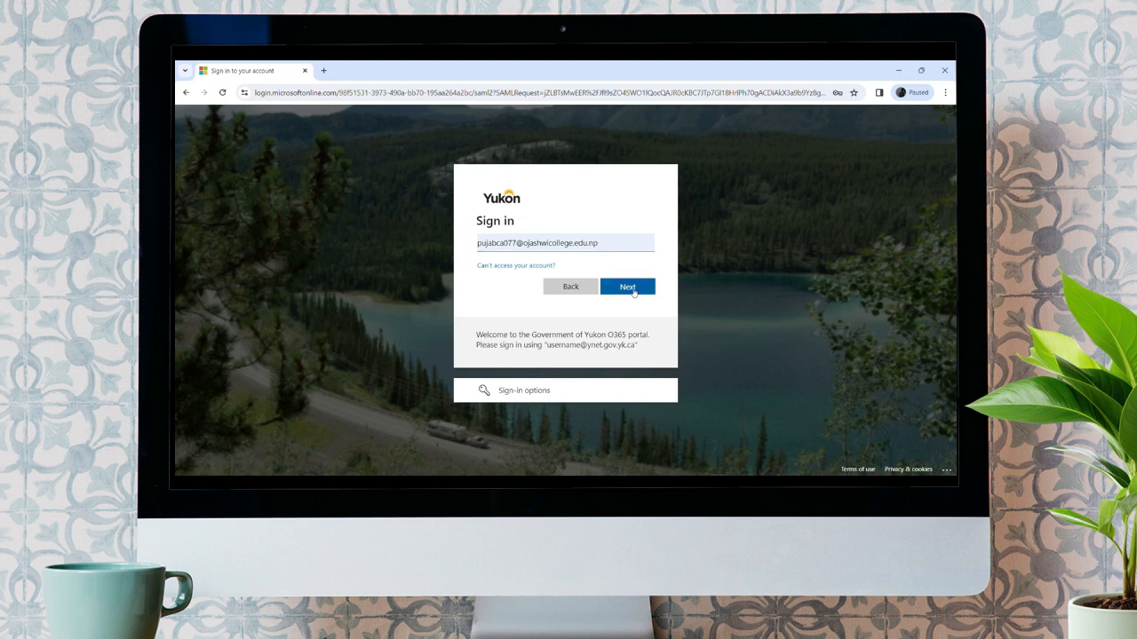
# Step: Continue past the prefilled email and enter the account password
pyautogui.click(627, 286)
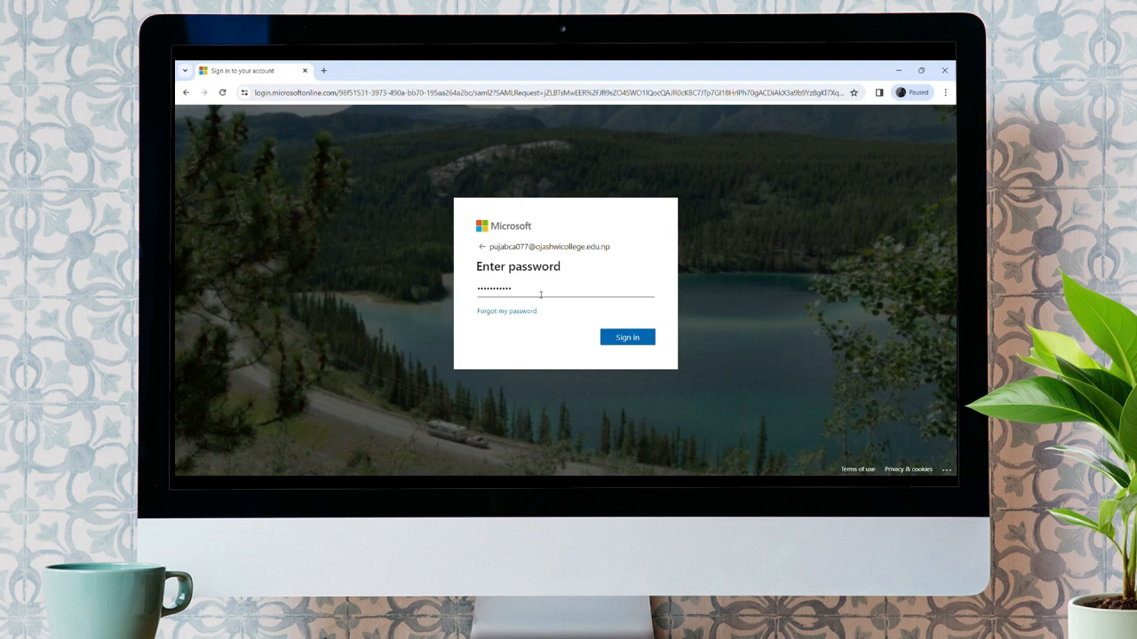
pyautogui.moveTo(593, 334)
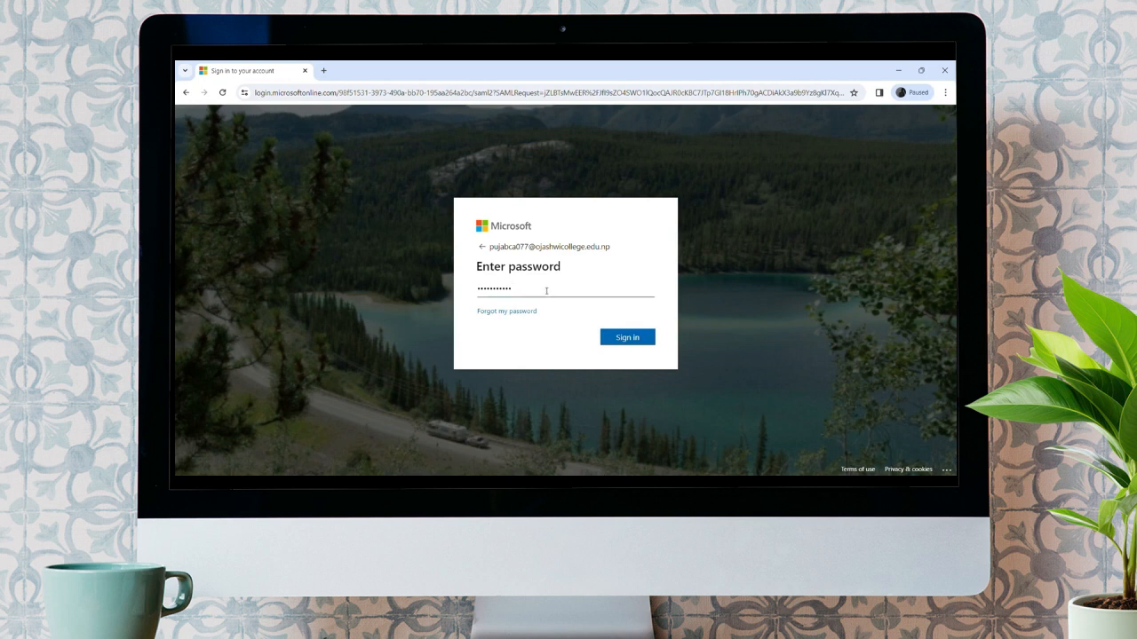
pyautogui.write('•')
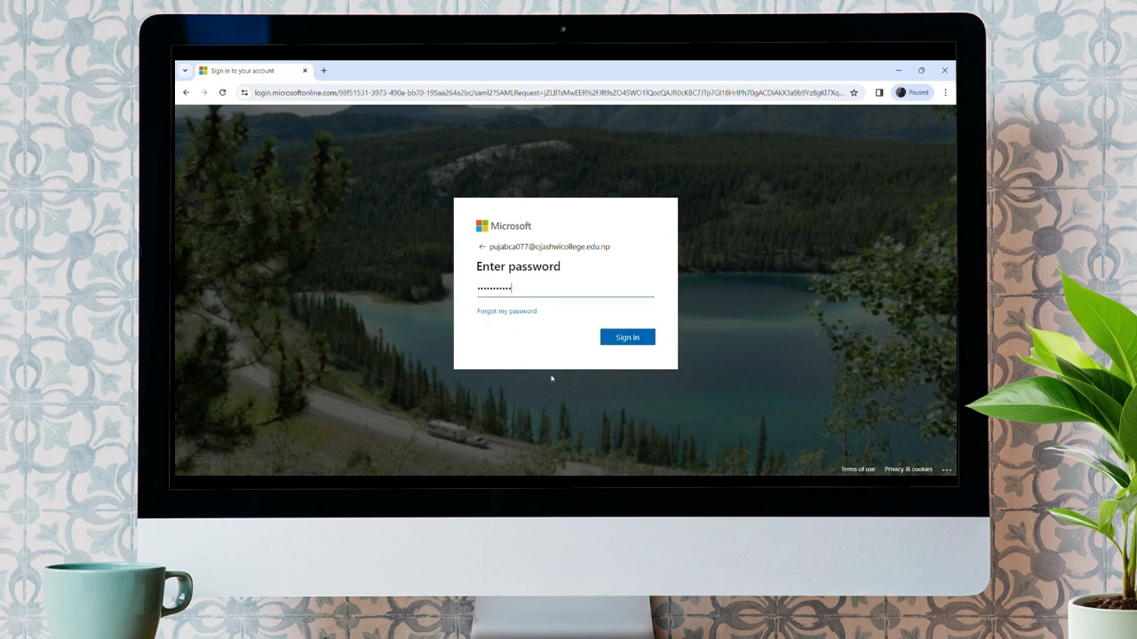
pyautogui.moveTo(533, 317)
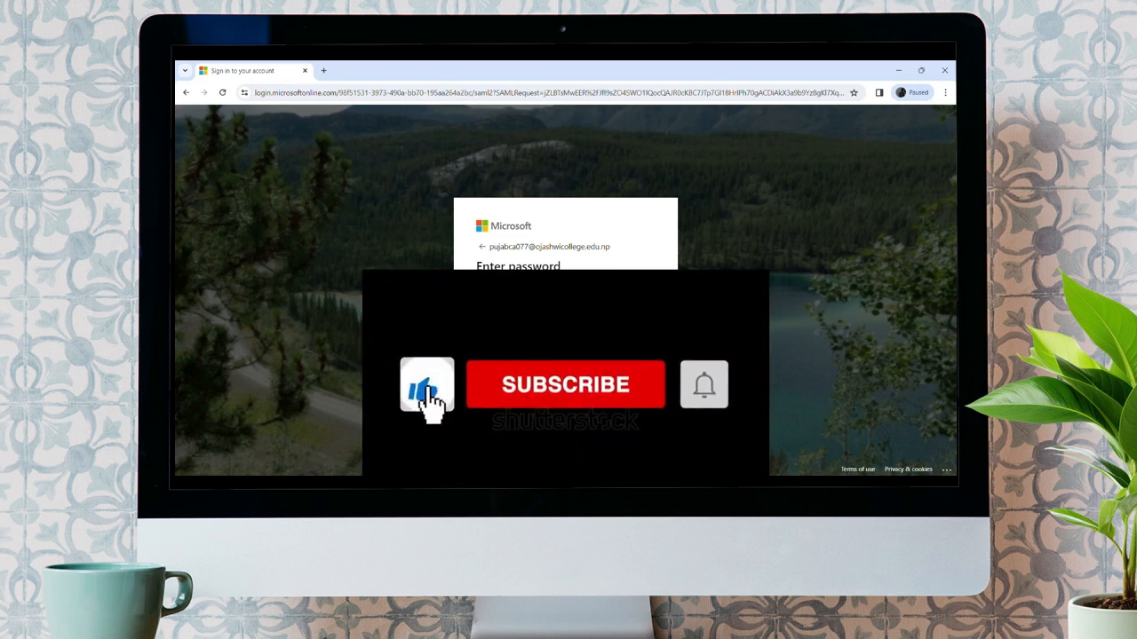
pyautogui.click(564, 385)
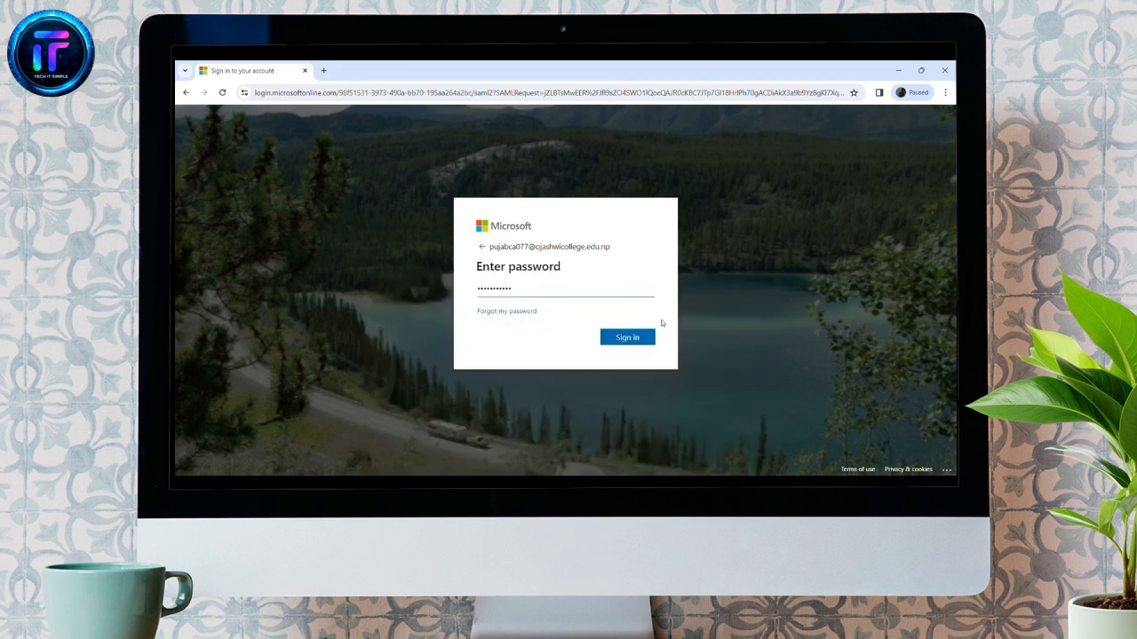
pyautogui.write('•')
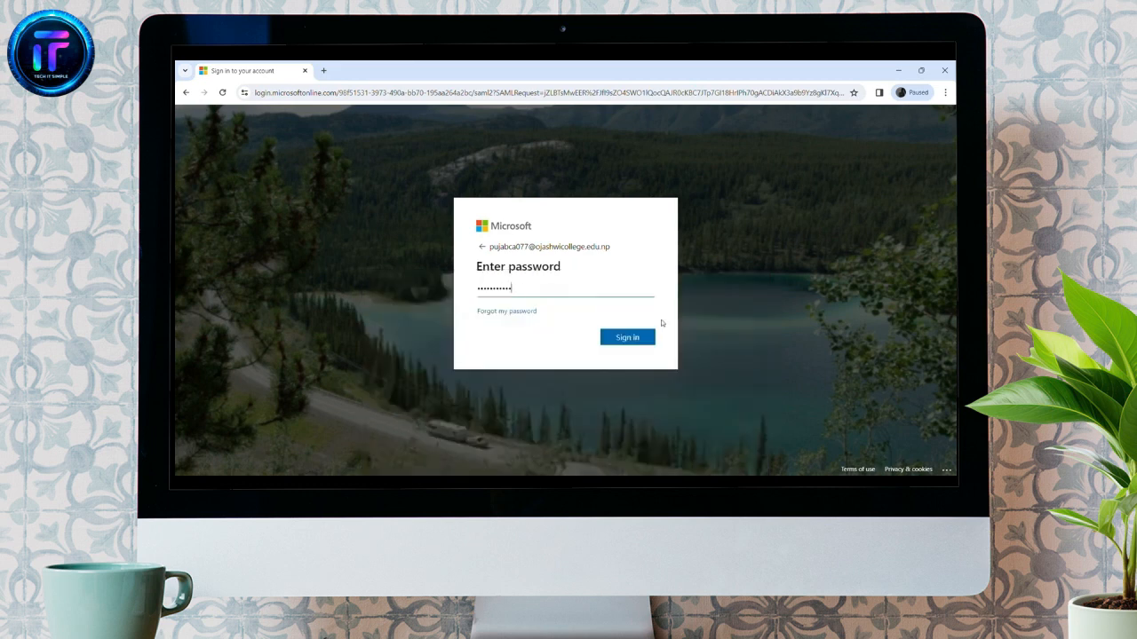